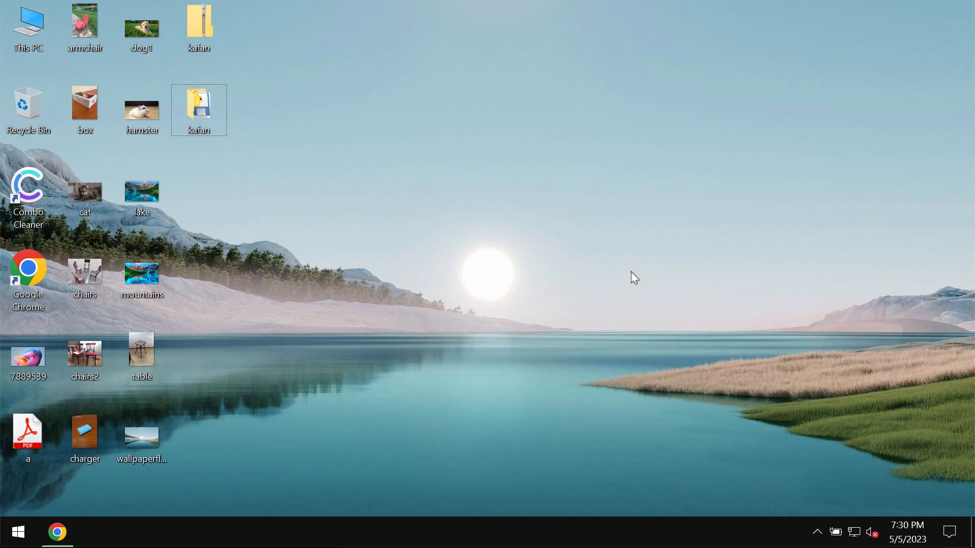
mouse_move(709, 350)
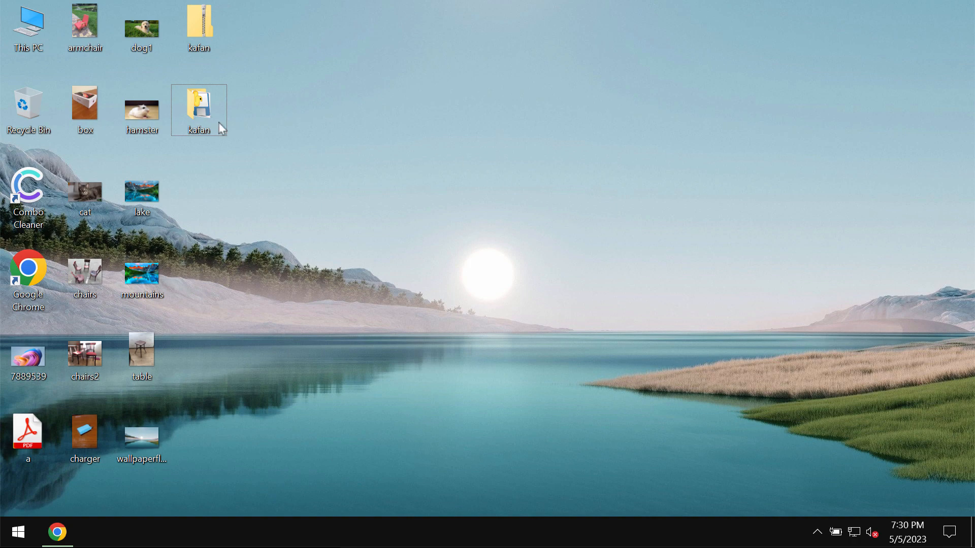
mouse_move(251, 358)
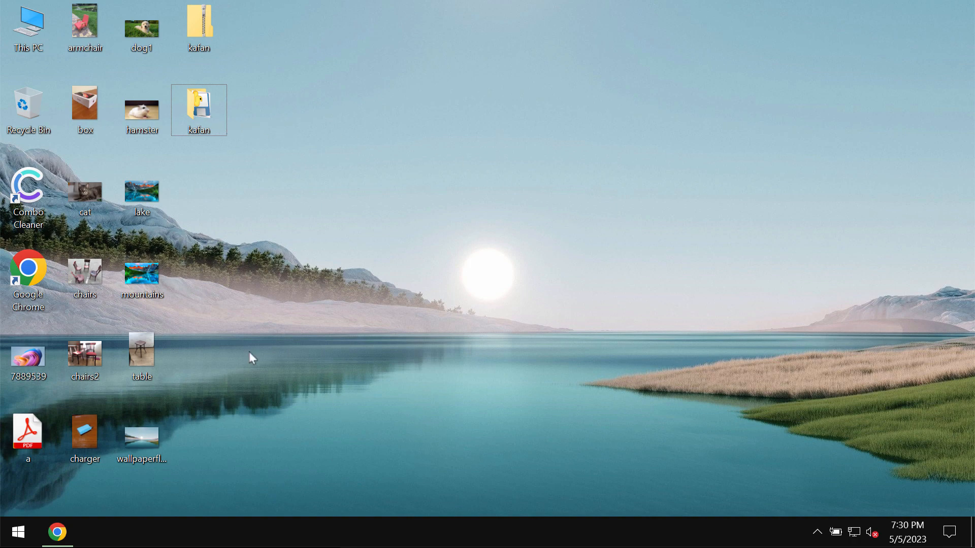
Step: Preview the lake and armchair photos from the desktop, closing each after viewing
double_click(142, 191)
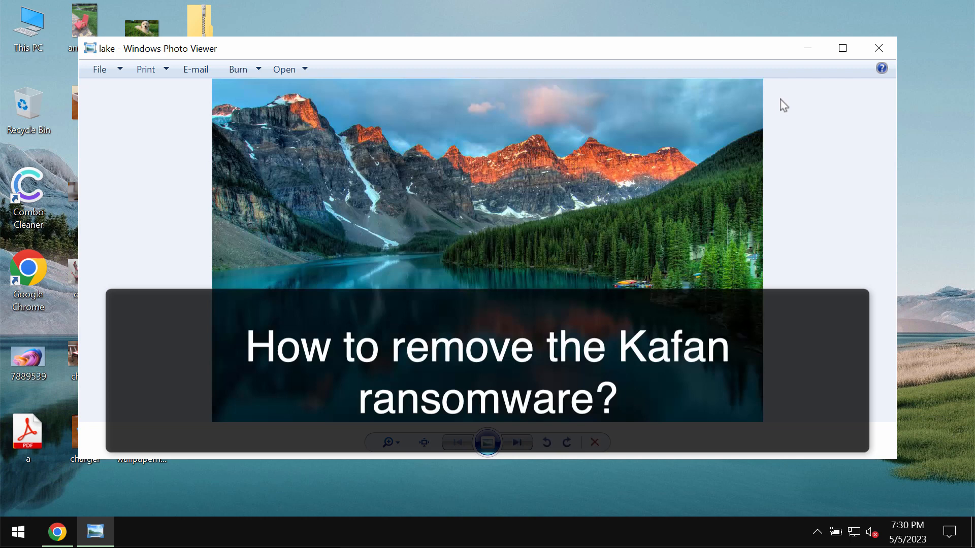
click(878, 48)
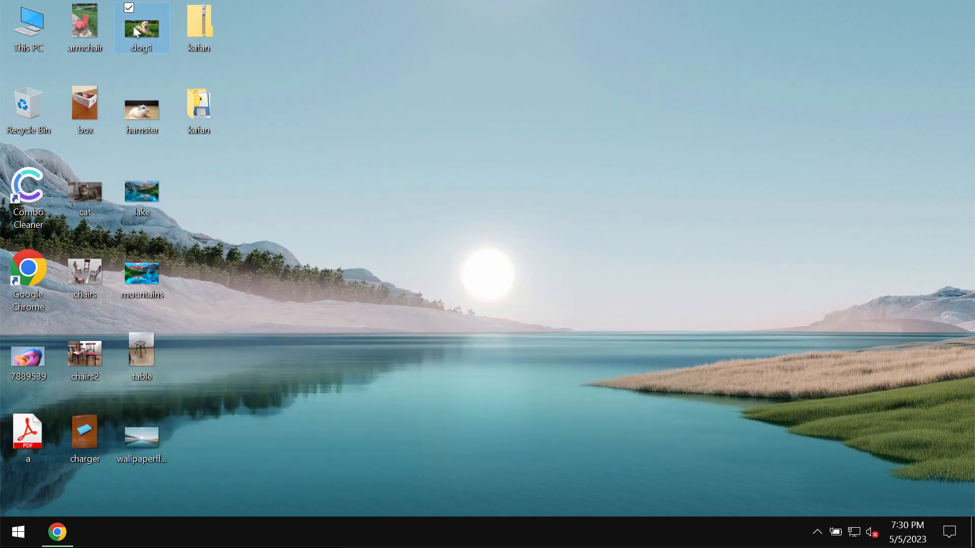
click(622, 190)
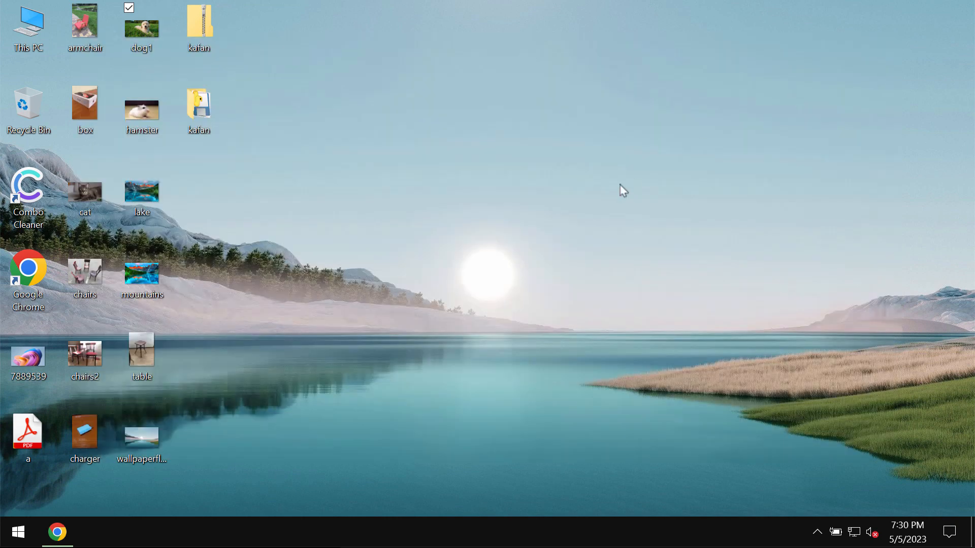
double_click(85, 23)
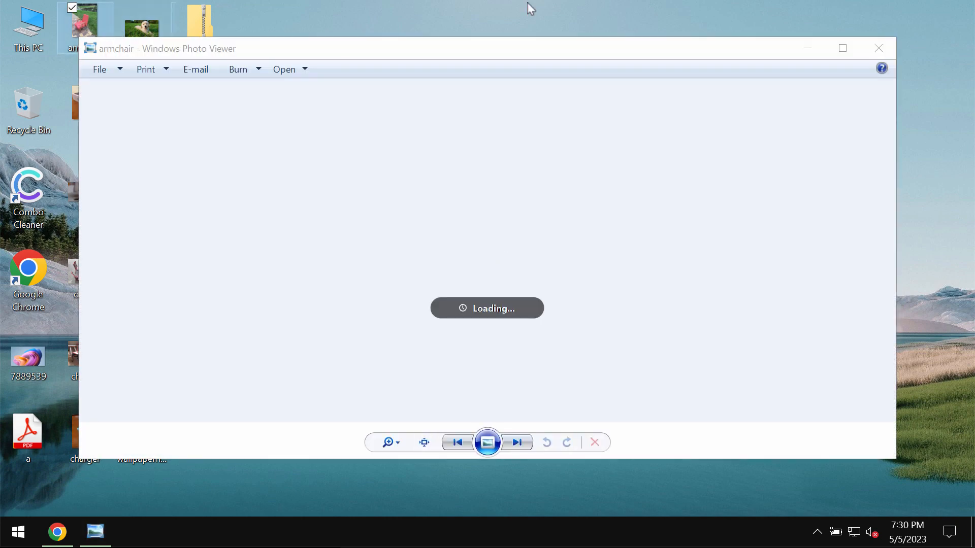
click(877, 48)
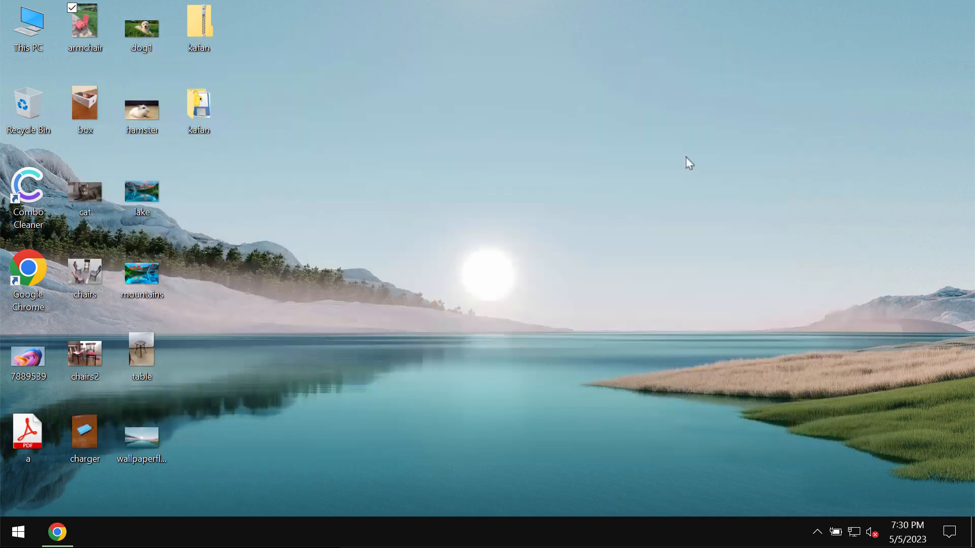
Step: Open the kafan folder from the desktop and run its application file, twice
click(199, 105)
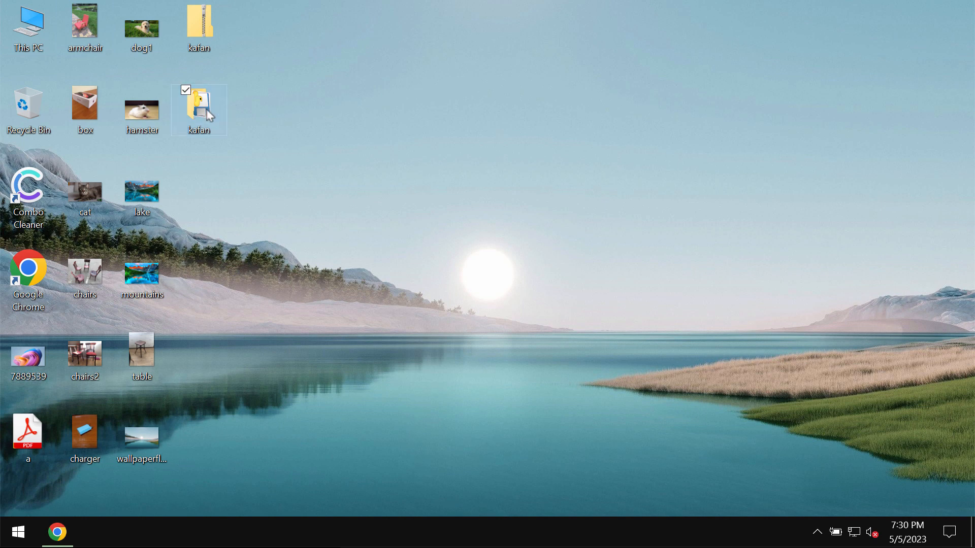
double_click(199, 103)
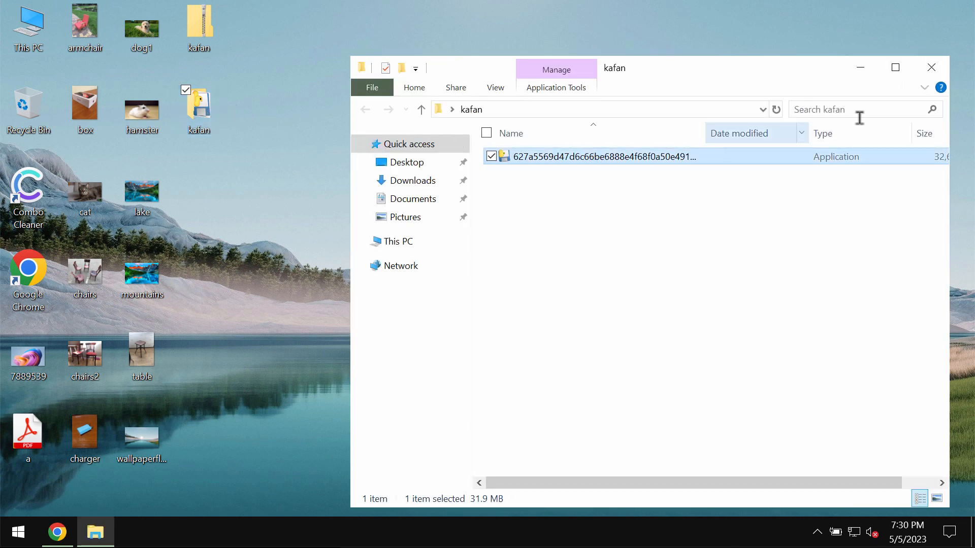
click(930, 67)
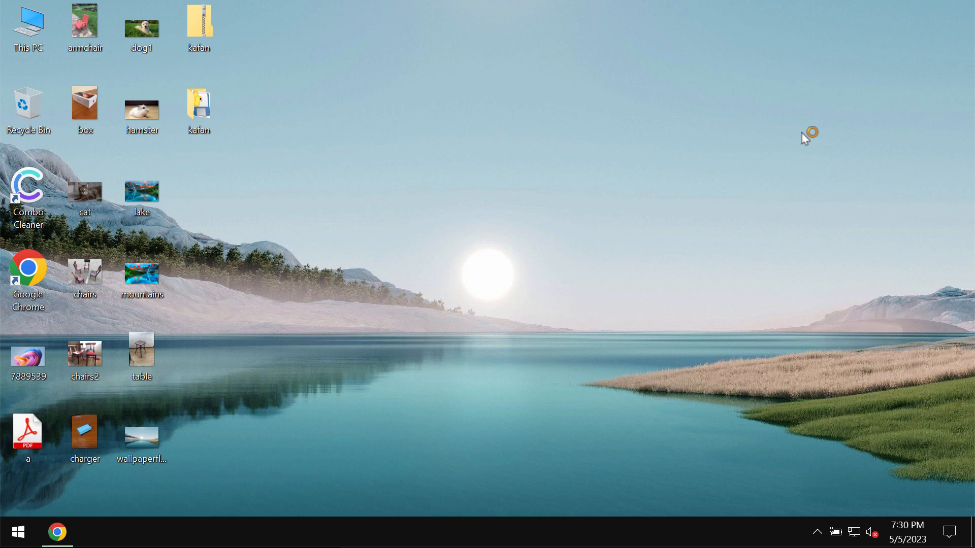
mouse_move(798, 137)
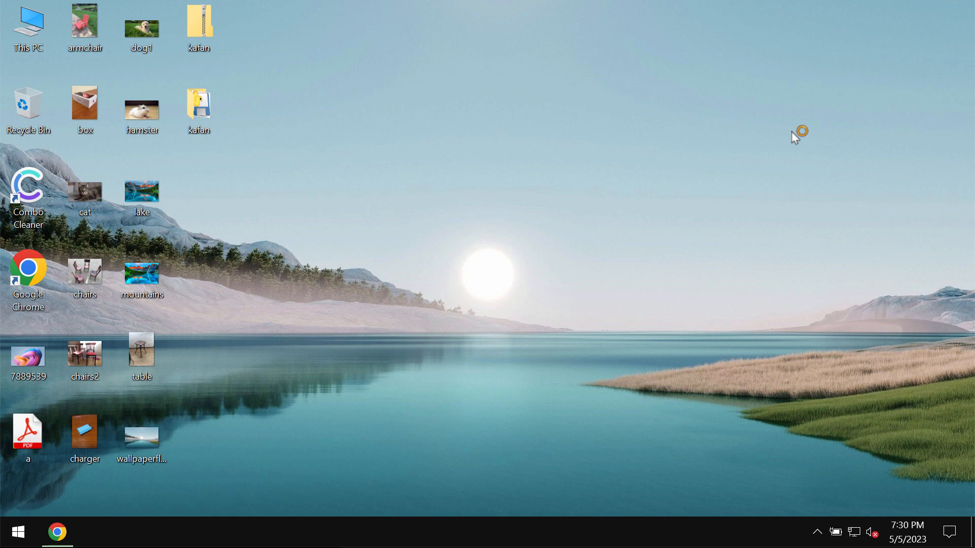
mouse_move(495, 357)
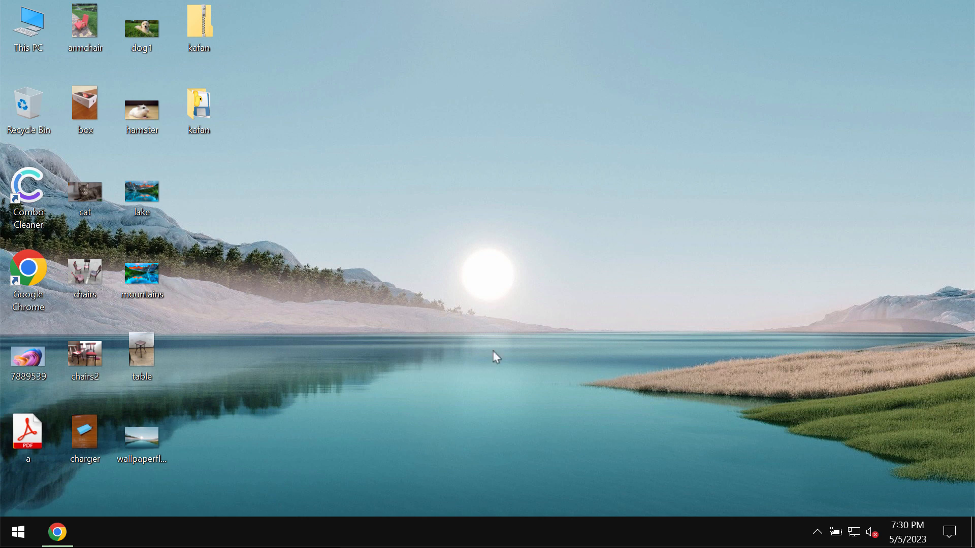
mouse_move(345, 236)
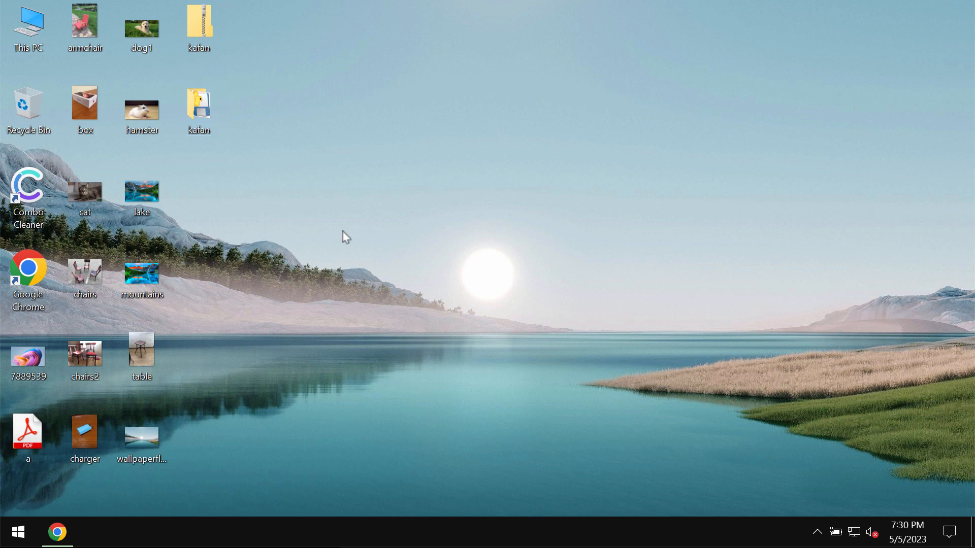
mouse_move(486, 263)
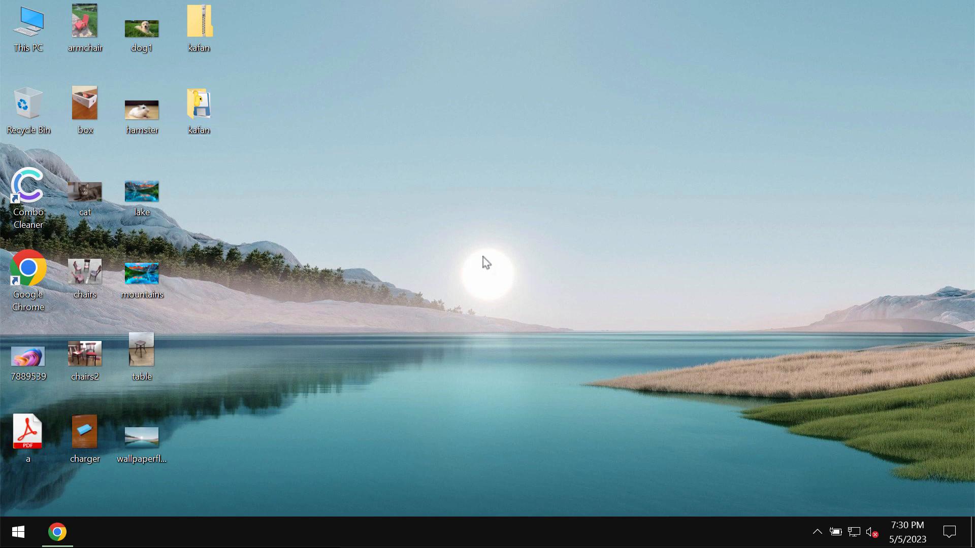
click(199, 108)
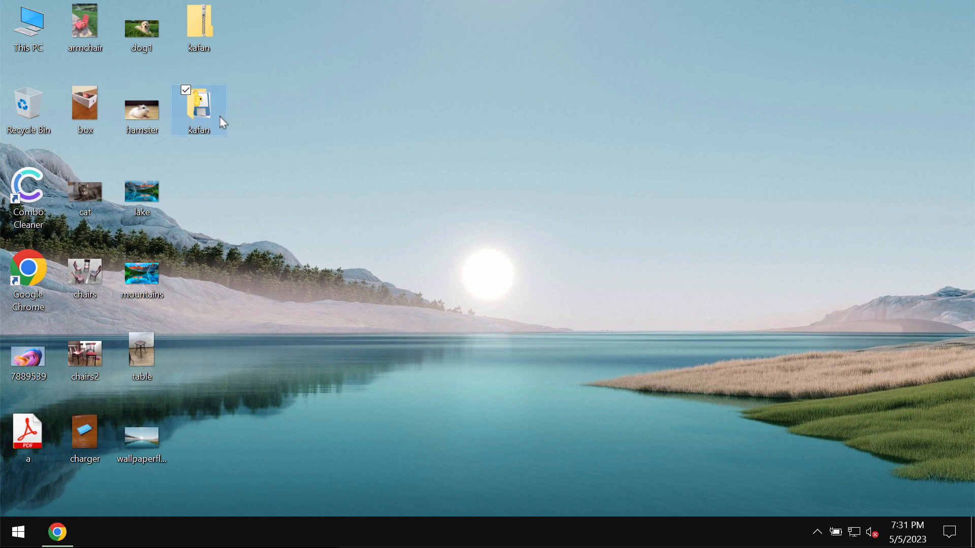
double_click(199, 109)
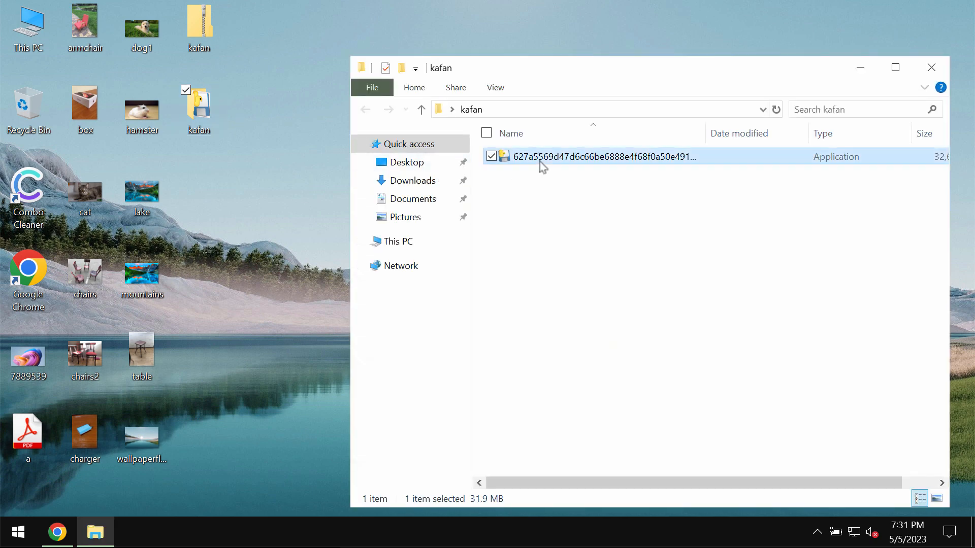
click(931, 67)
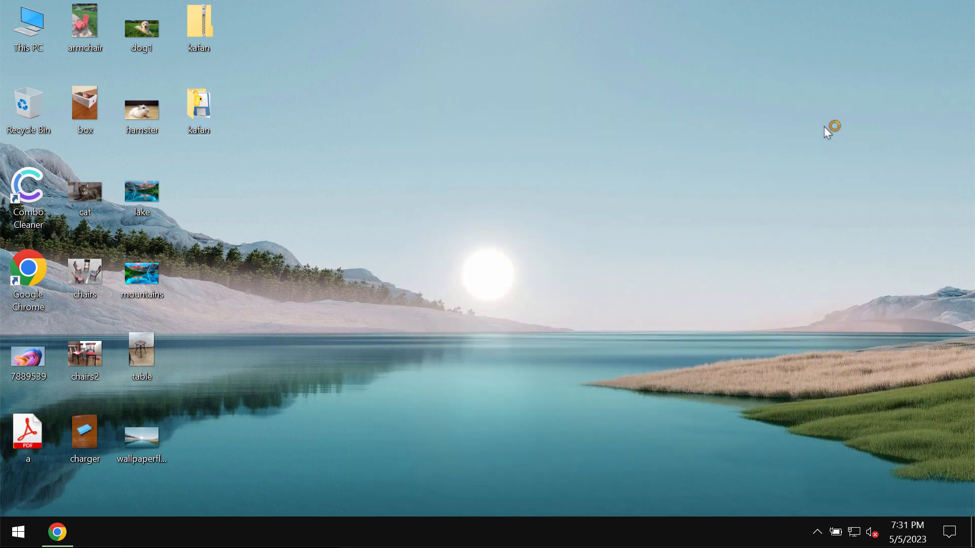
mouse_move(781, 174)
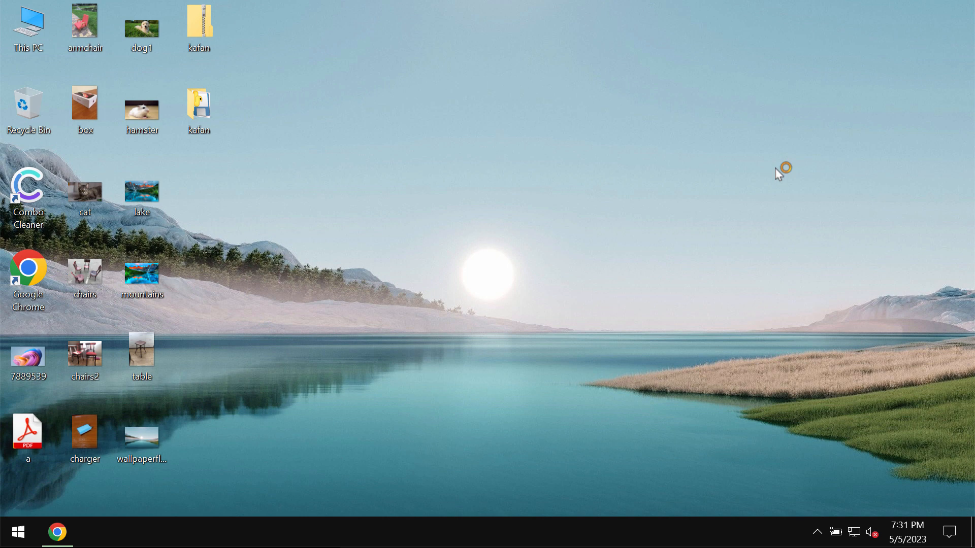
mouse_move(458, 190)
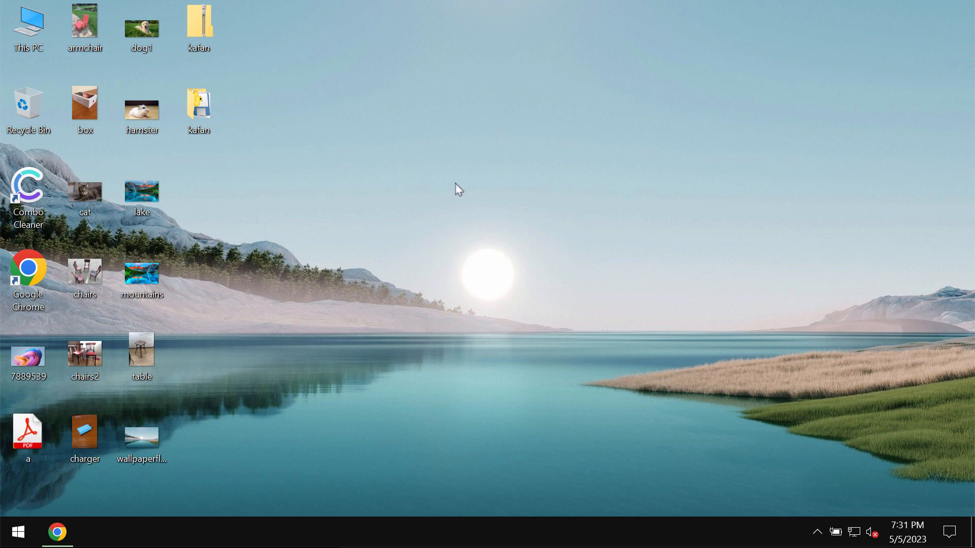
mouse_move(103, 123)
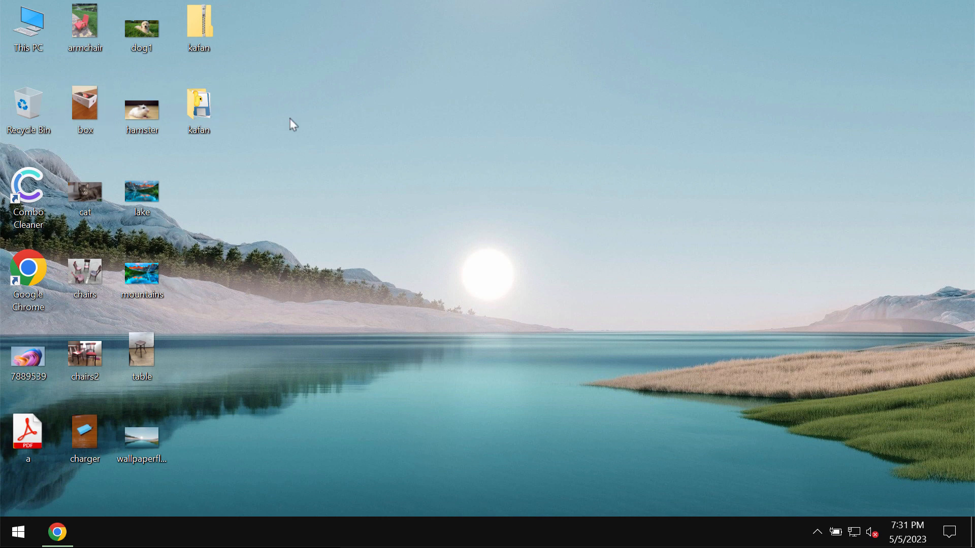
mouse_move(348, 225)
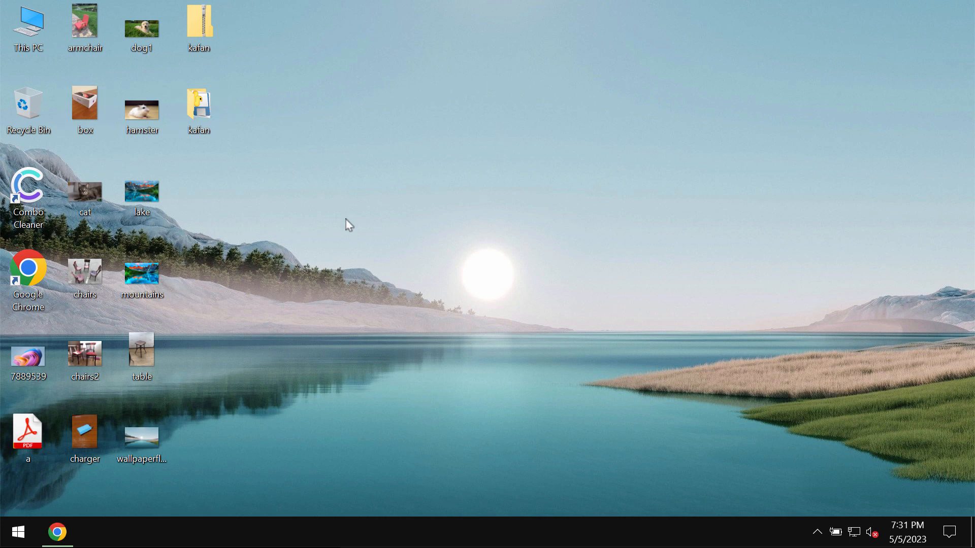
mouse_move(337, 425)
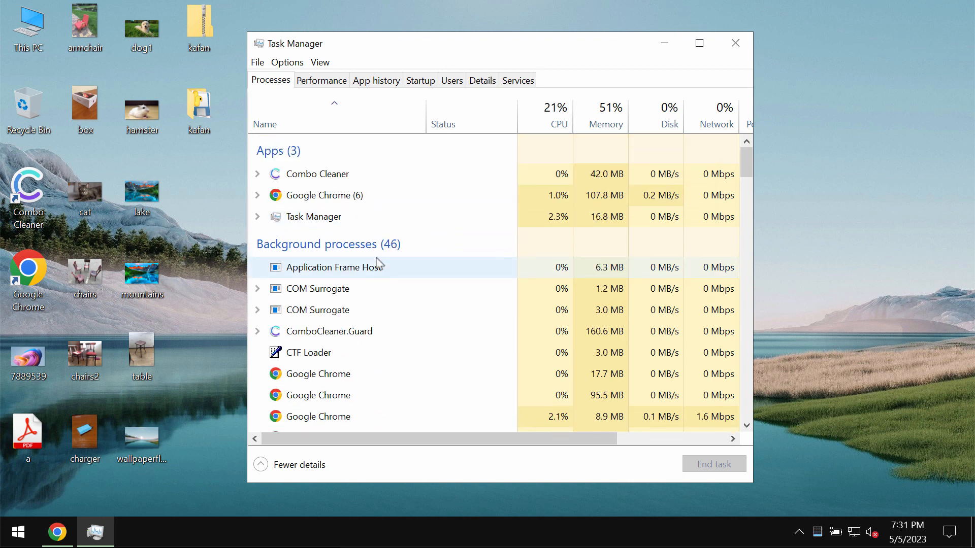
Step: Scroll through Task Manager, close it, and reopen the kafan folder in File Explorer
scroll(down, 3)
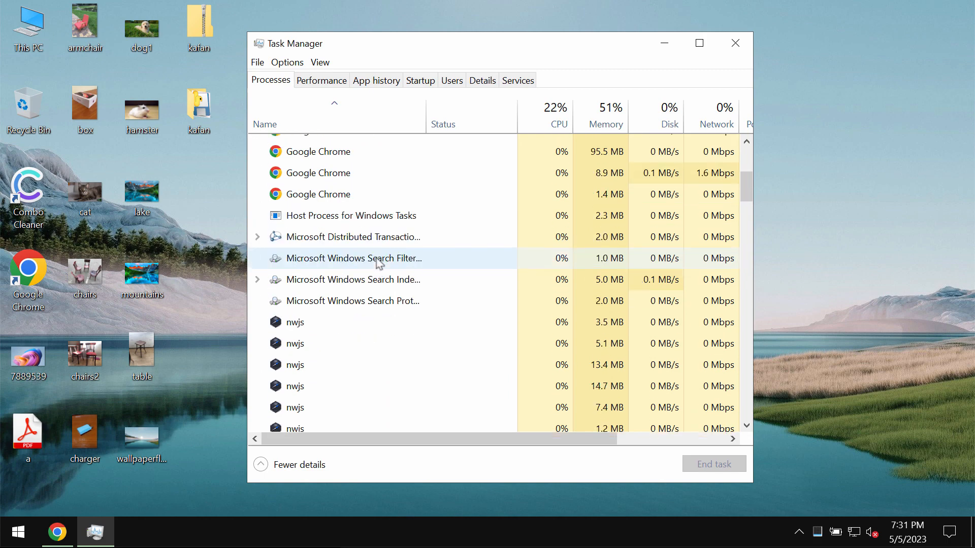
scroll(down, 3)
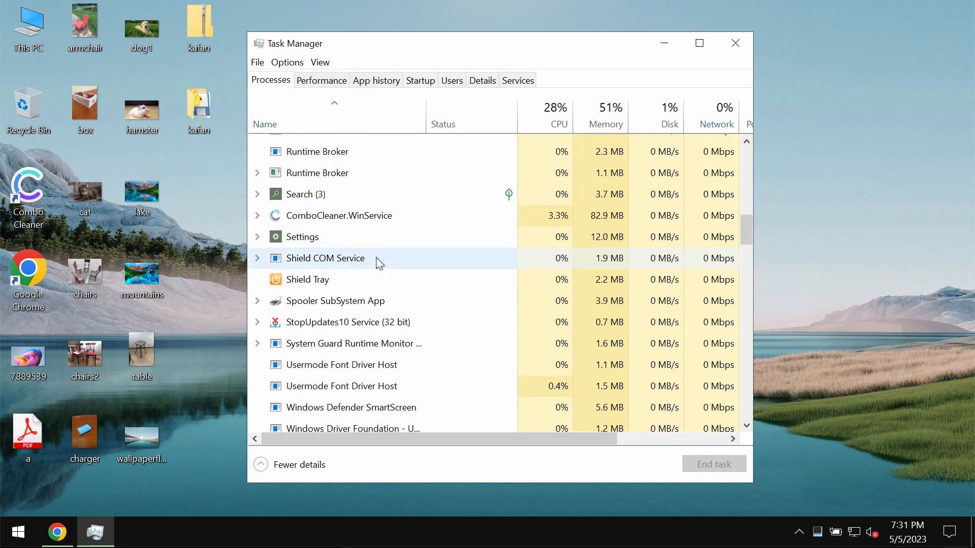
scroll(down, 3)
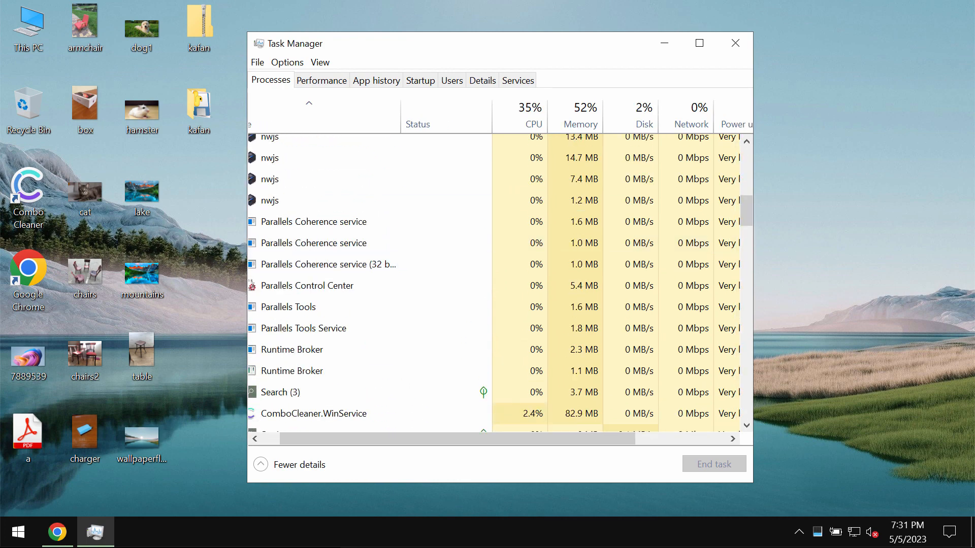
scroll(up, 3)
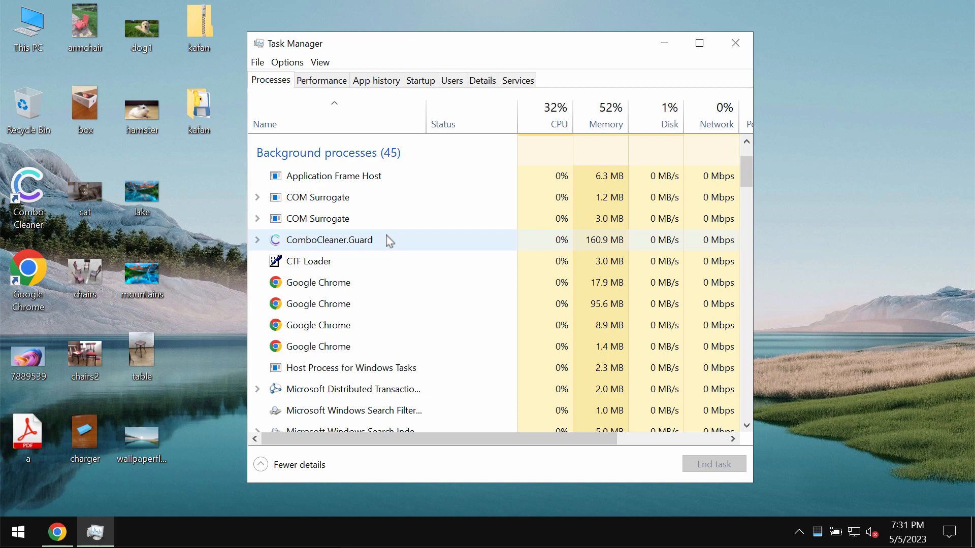
scroll(down, 3)
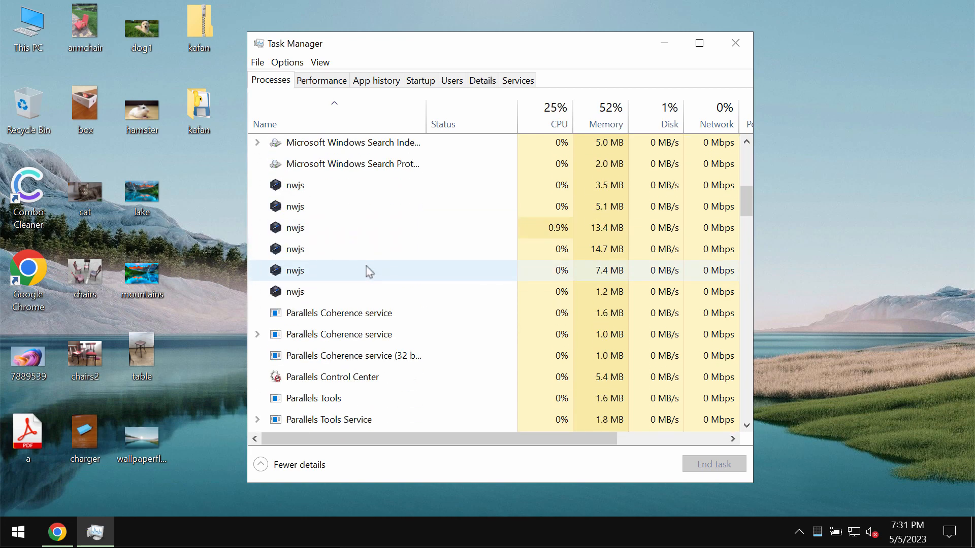
scroll(down, 3)
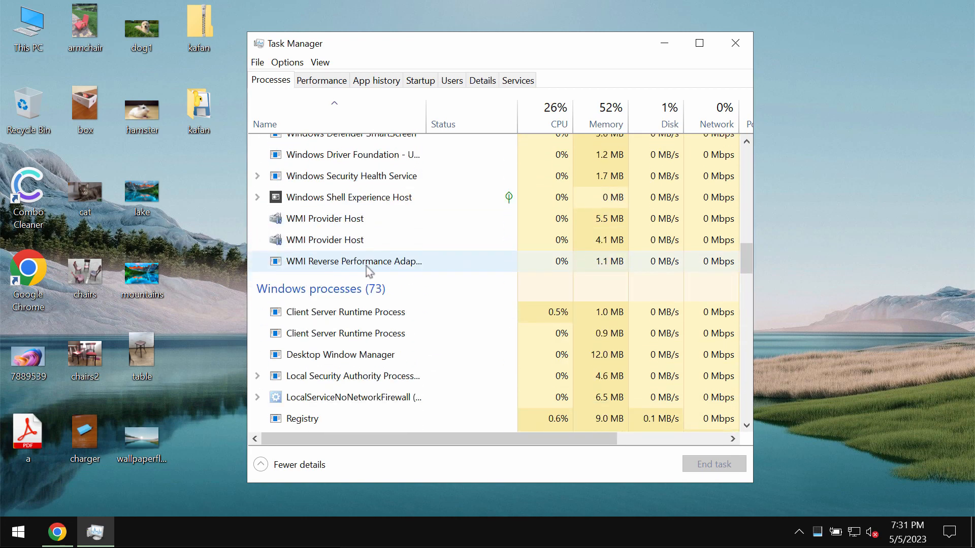
click(735, 43)
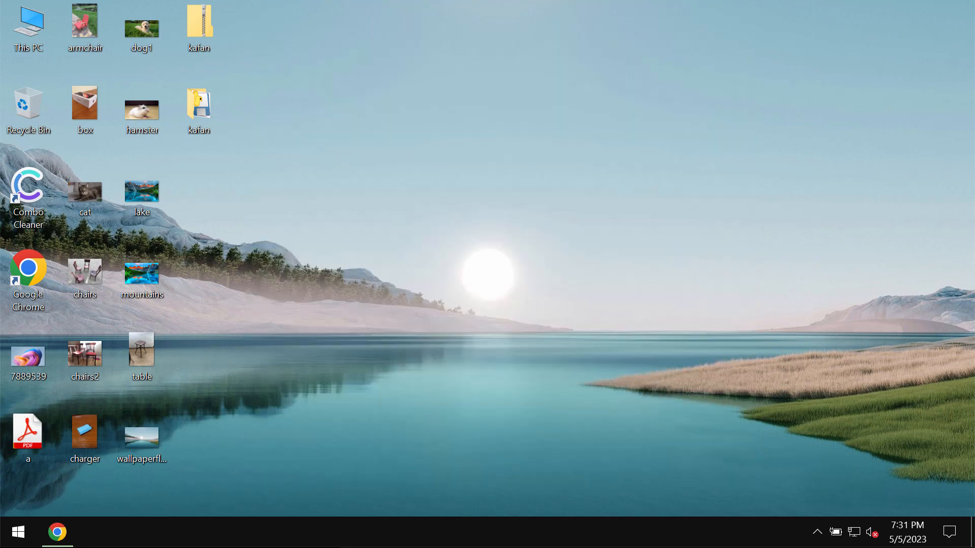
click(198, 110)
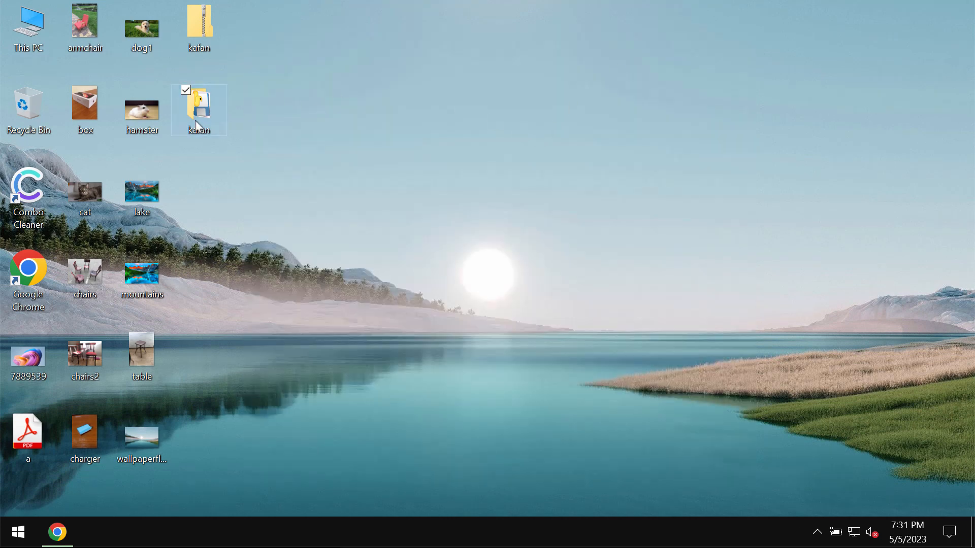
double_click(199, 105)
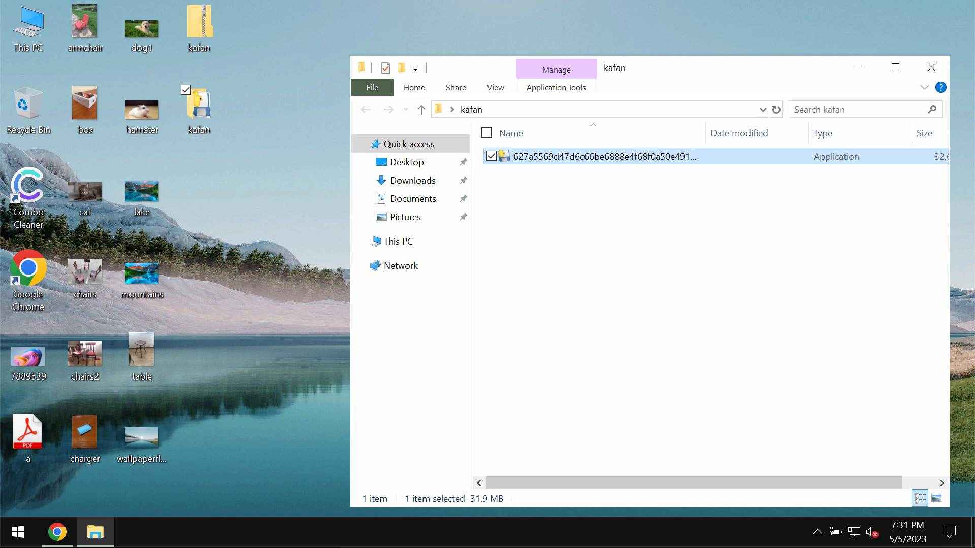
Step: Open the help_you ransom note in Notepad to read the encryption and payment demand
double_click(603, 156)
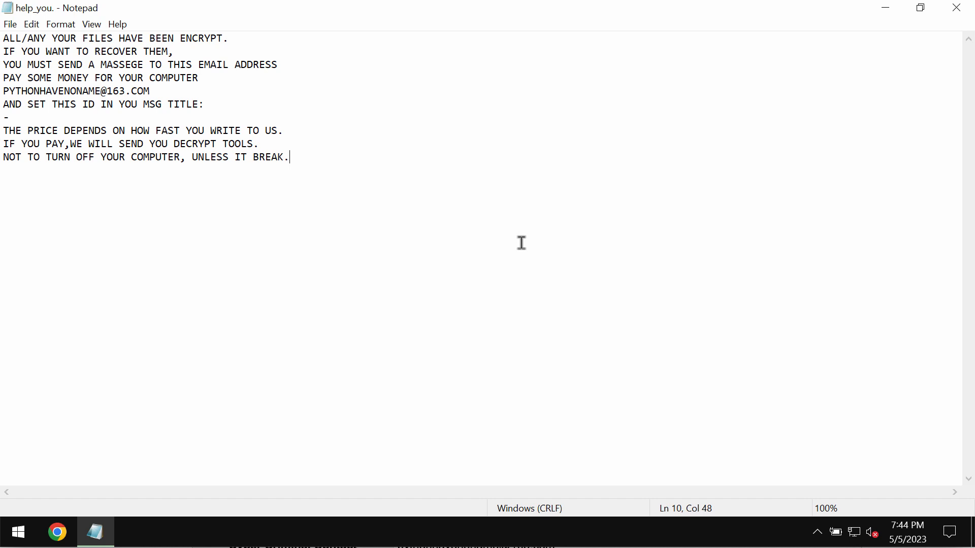
mouse_move(90, 164)
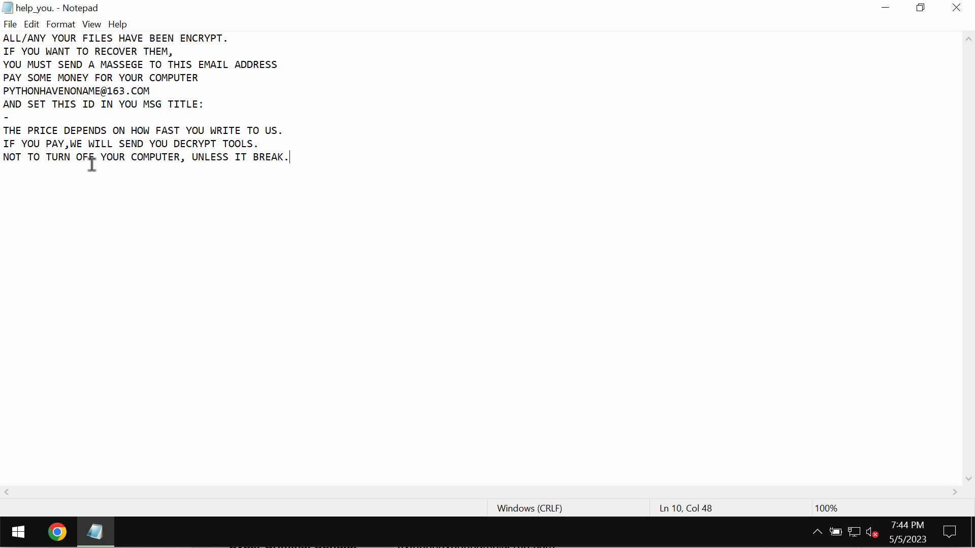
mouse_move(70, 58)
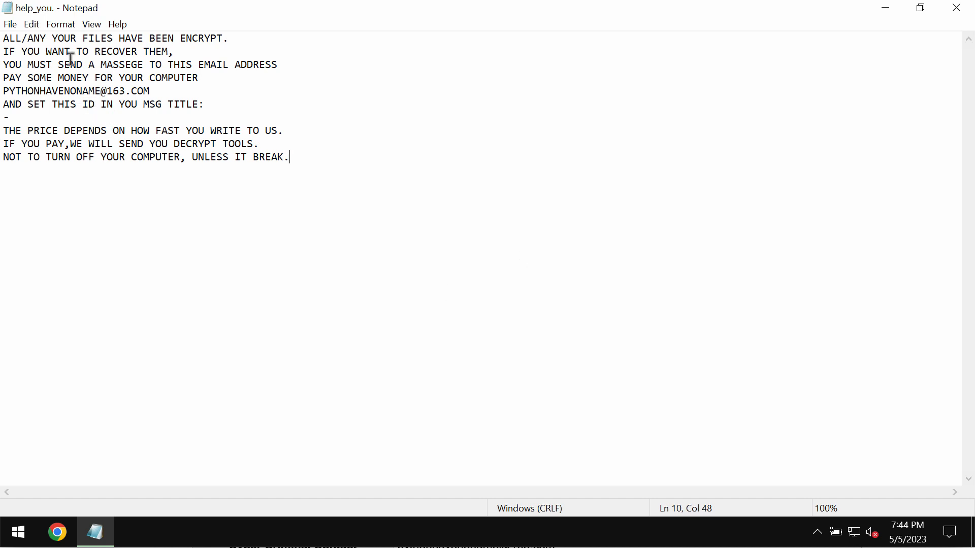
mouse_move(139, 165)
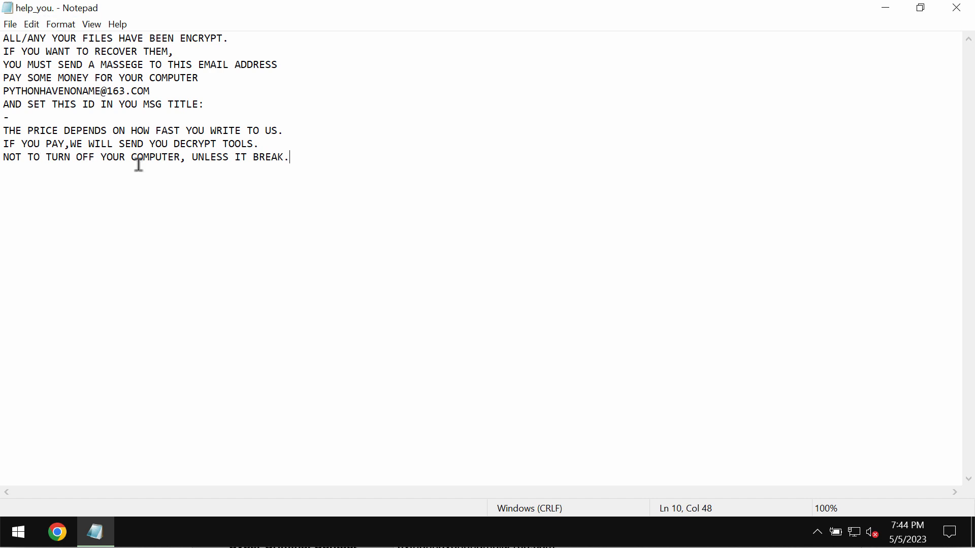
mouse_move(389, 168)
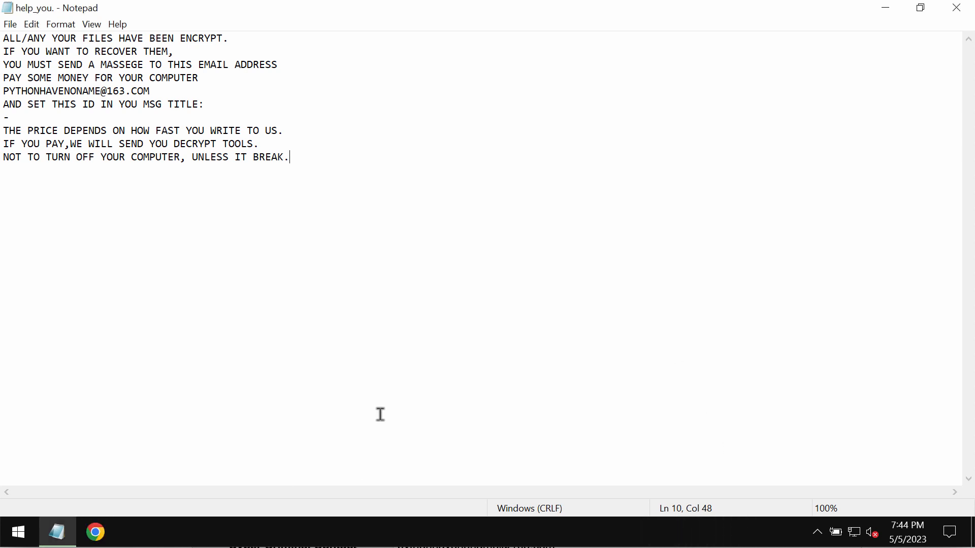
mouse_move(95, 531)
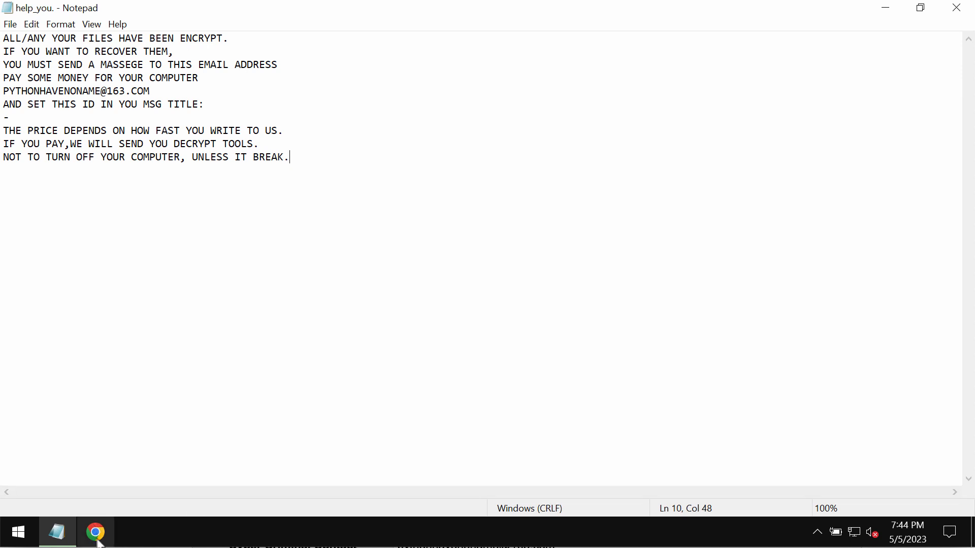
Step: Load combocleaner.com in Chrome, maximize the window and dismiss the update notice
click(95, 531)
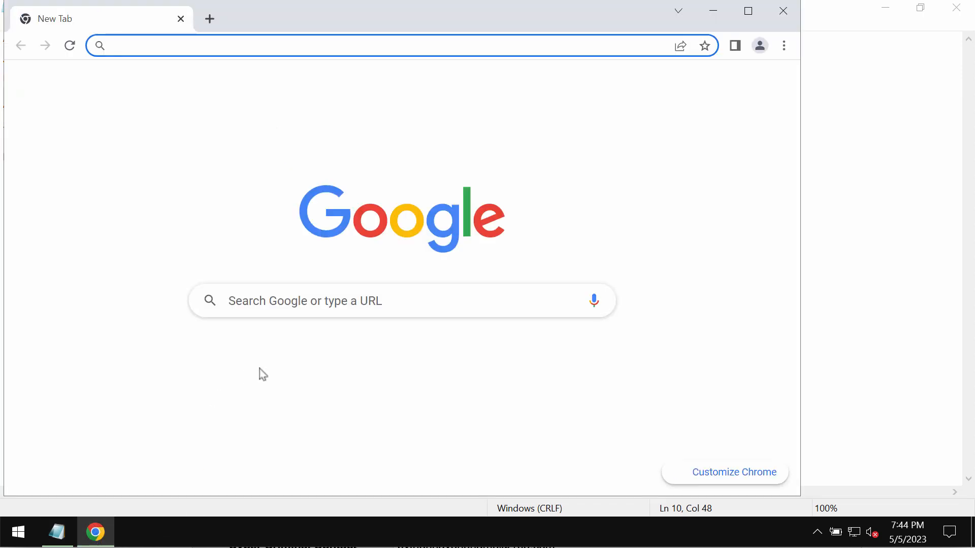
text(combocleaner.com)
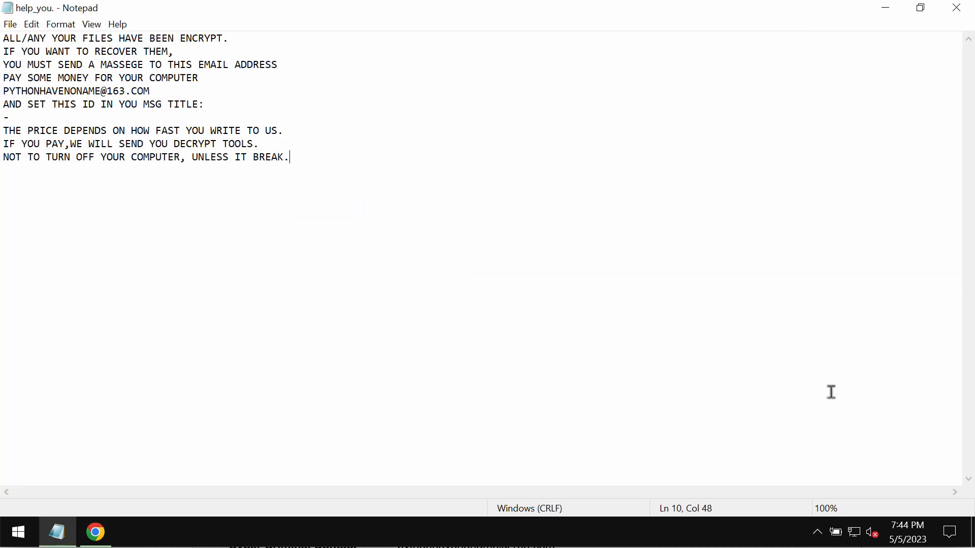
mouse_move(150, 412)
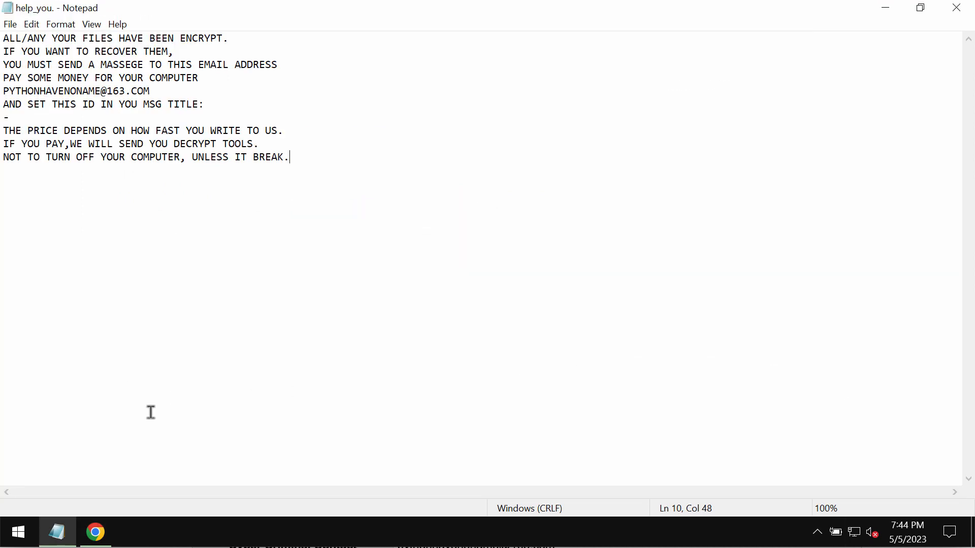
click(95, 531)
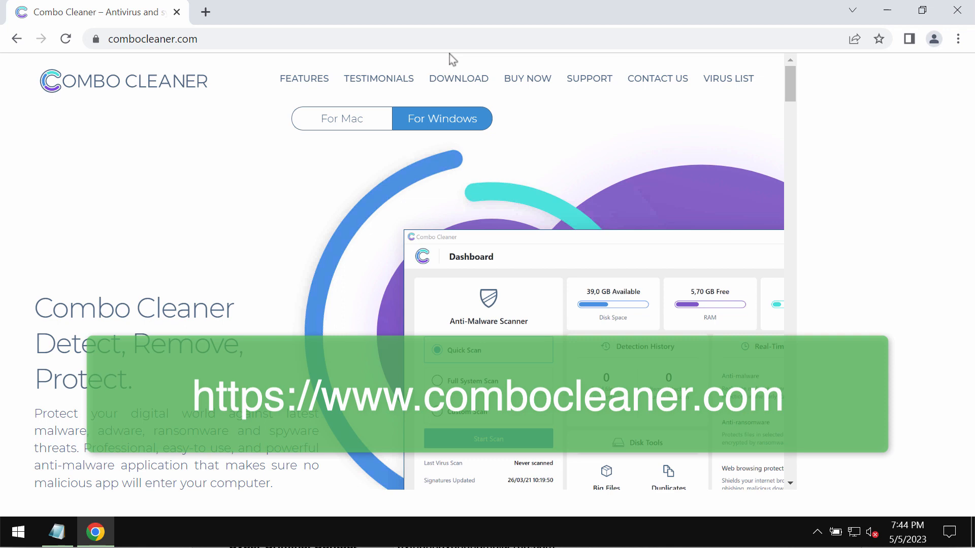
click(931, 38)
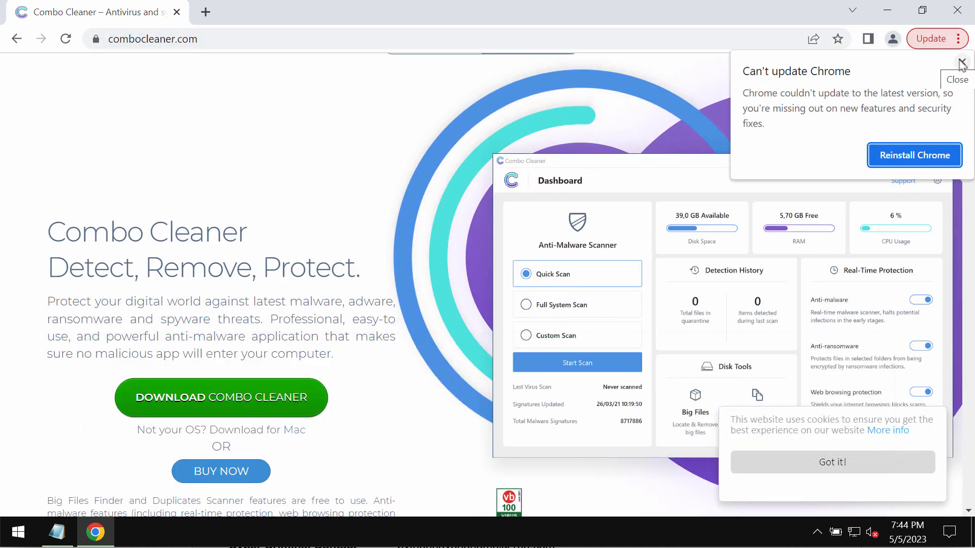
click(959, 64)
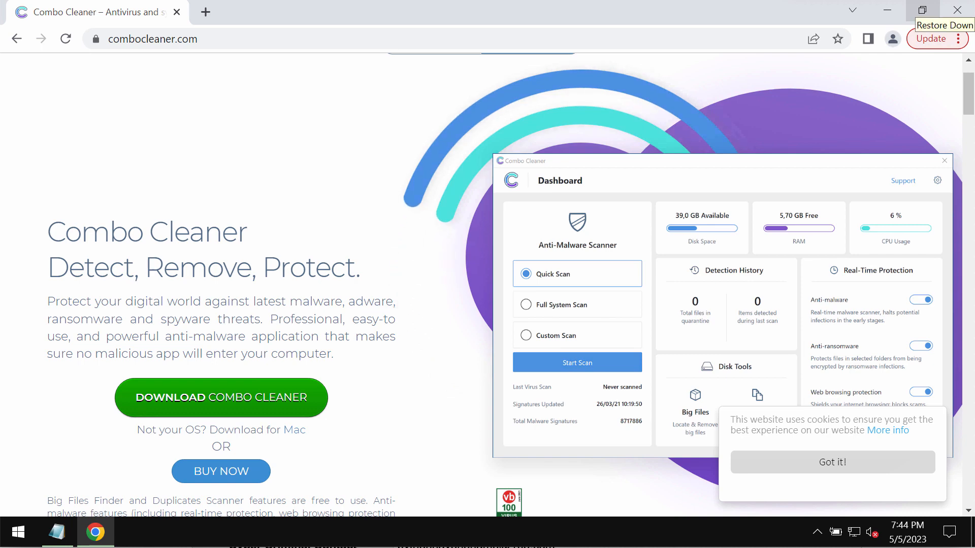
Step: Switch to the Combo Cleaner app and view the running Quick Scan's progress from the dashboard
click(577, 362)
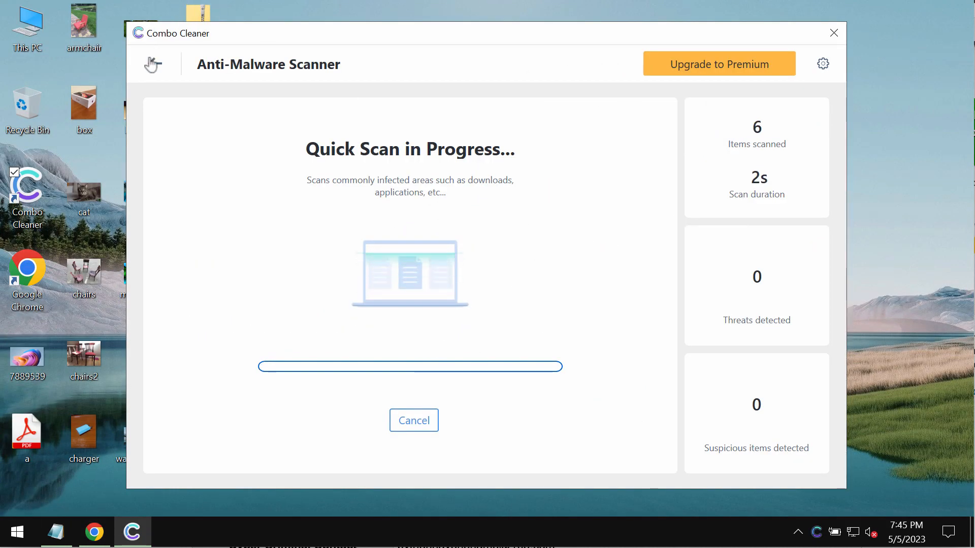
click(152, 63)
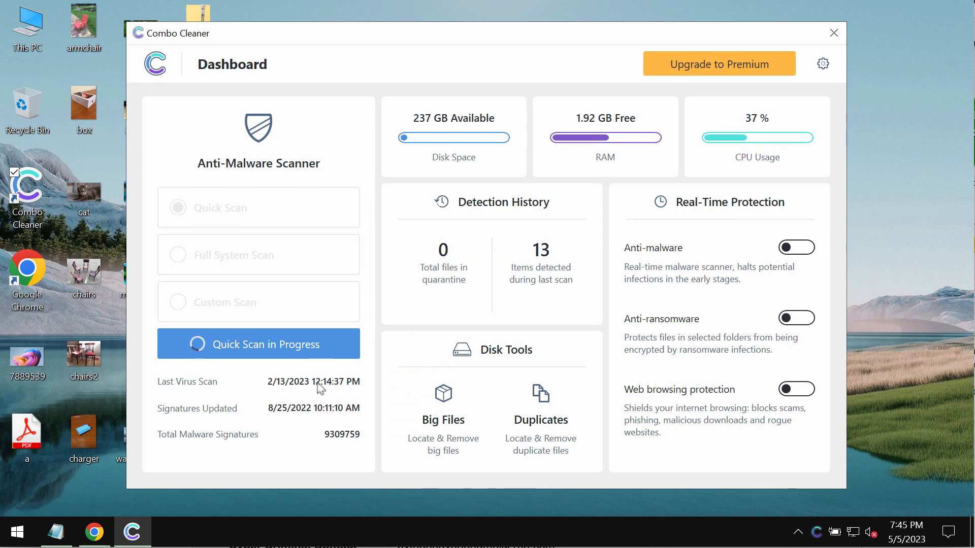
mouse_move(204, 428)
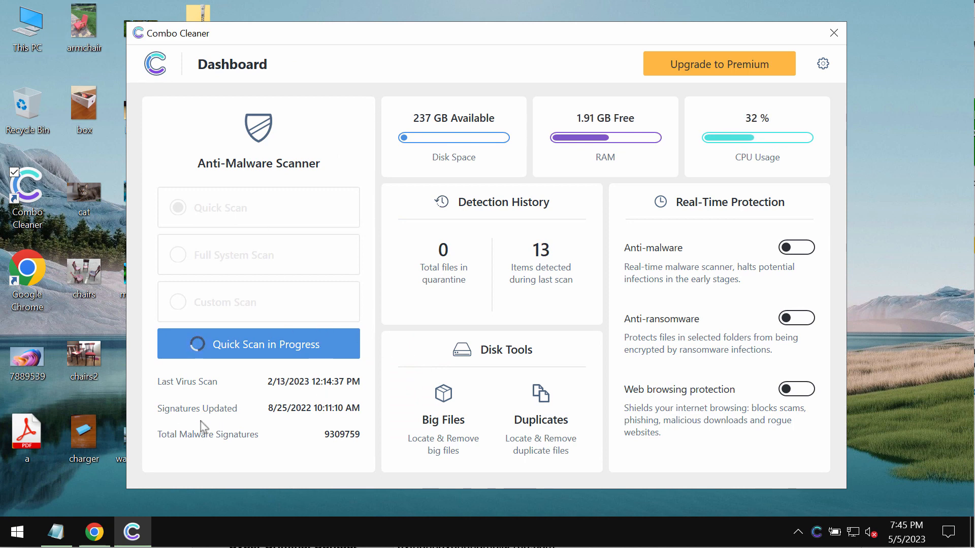
click(258, 344)
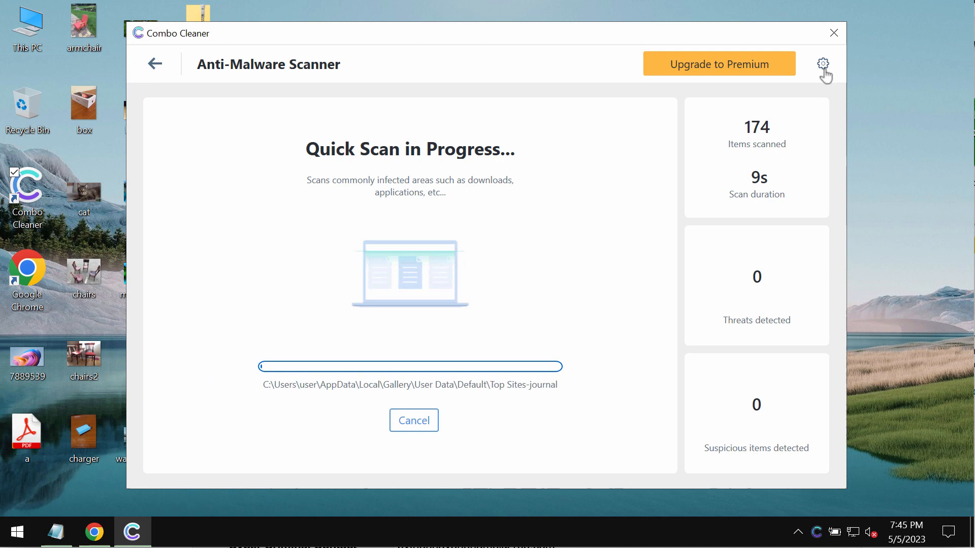
Step: View the Anti-Ransomware settings in Combo Cleaner, then return to the dashboard
click(822, 63)
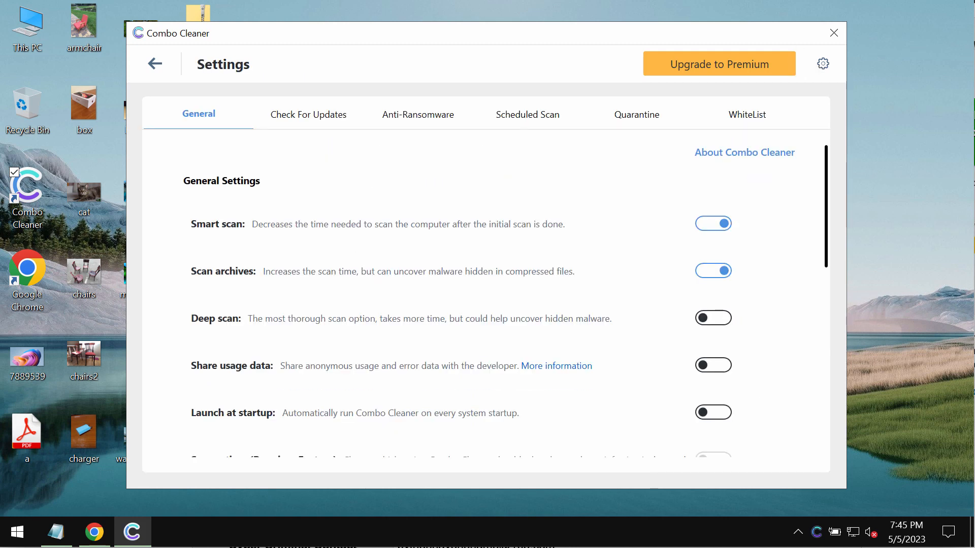
mouse_move(637, 73)
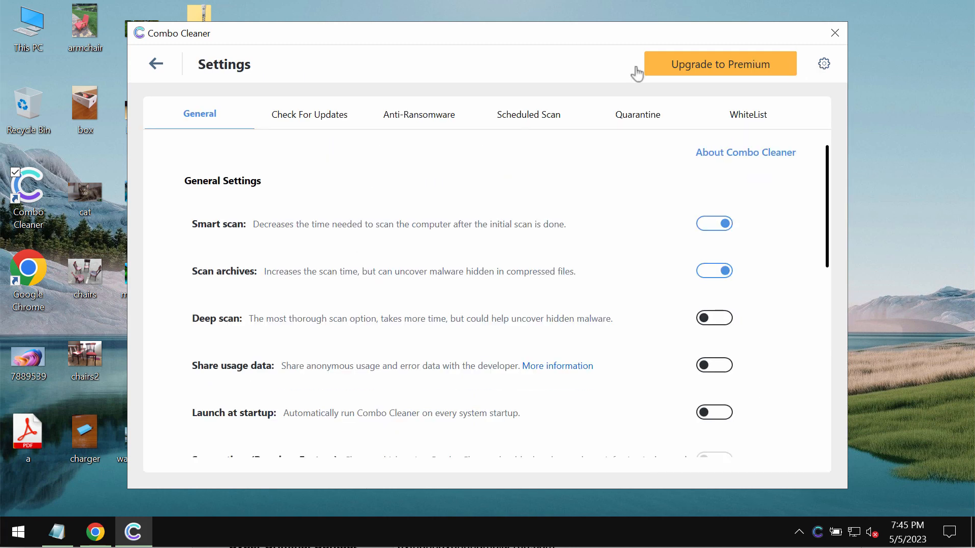
mouse_move(154, 64)
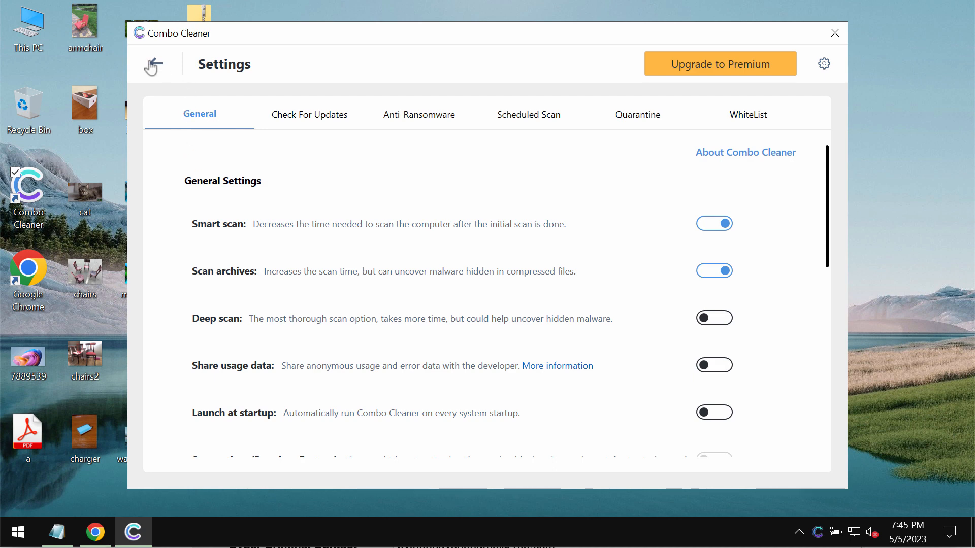
mouse_move(824, 73)
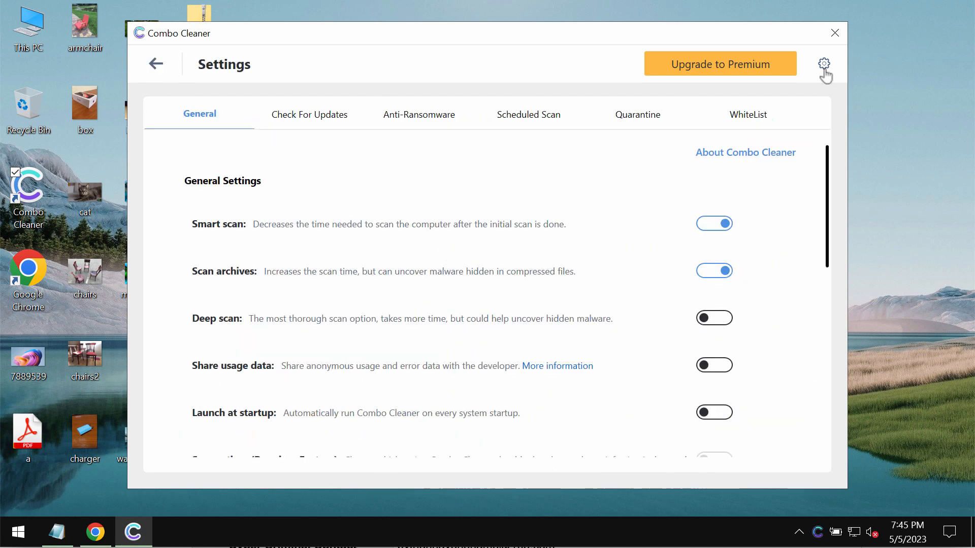
click(419, 115)
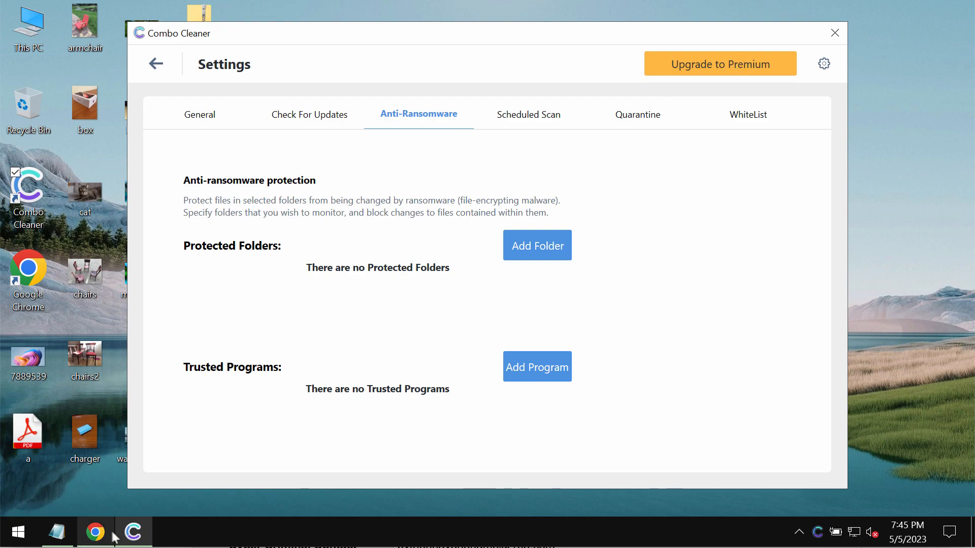
click(95, 532)
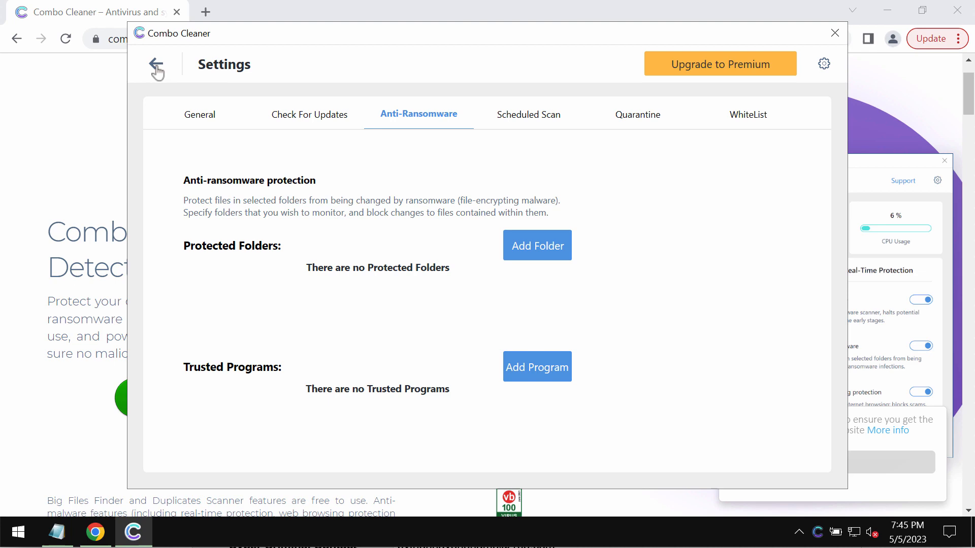
click(156, 65)
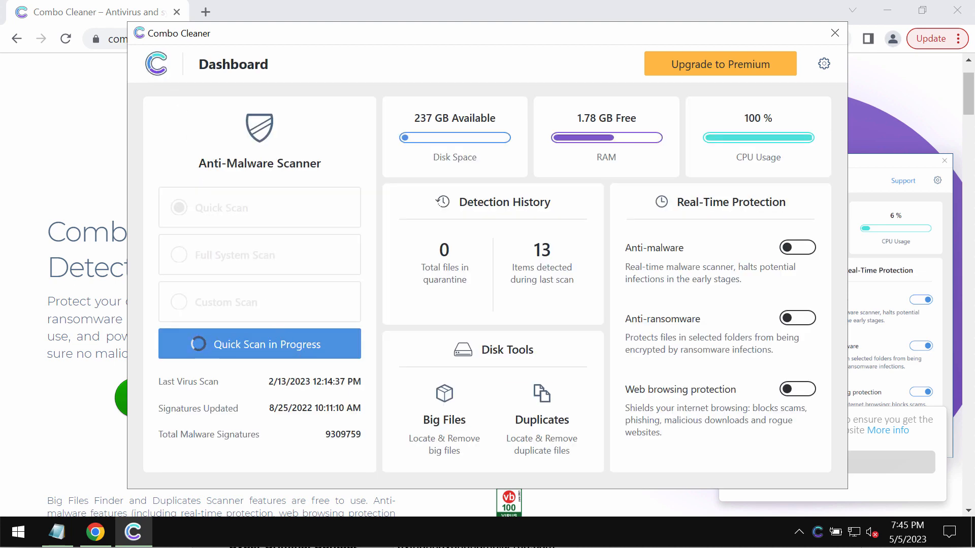
Step: Try Add Folder in Anti-Ransomware settings and dismiss the premium-only Feature Not Available notice
click(823, 63)
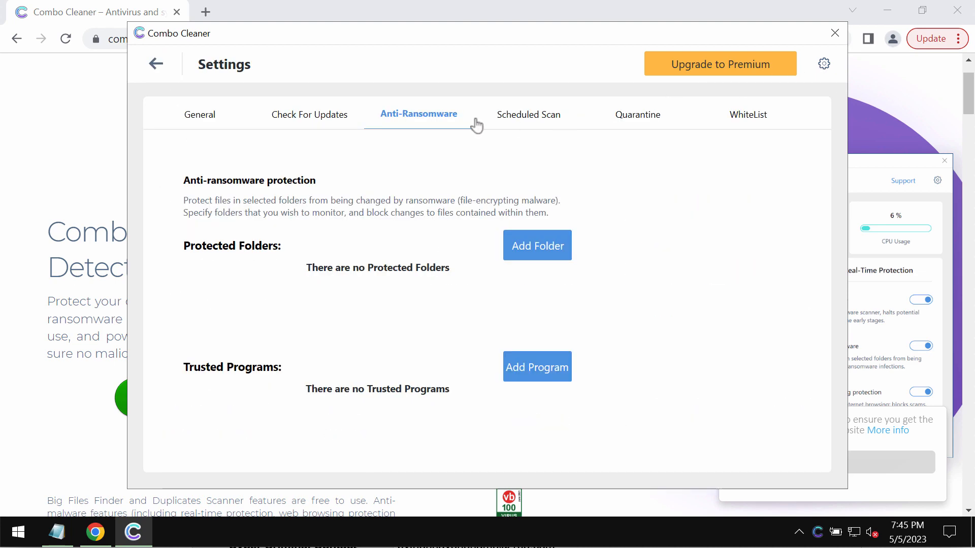
mouse_move(536, 245)
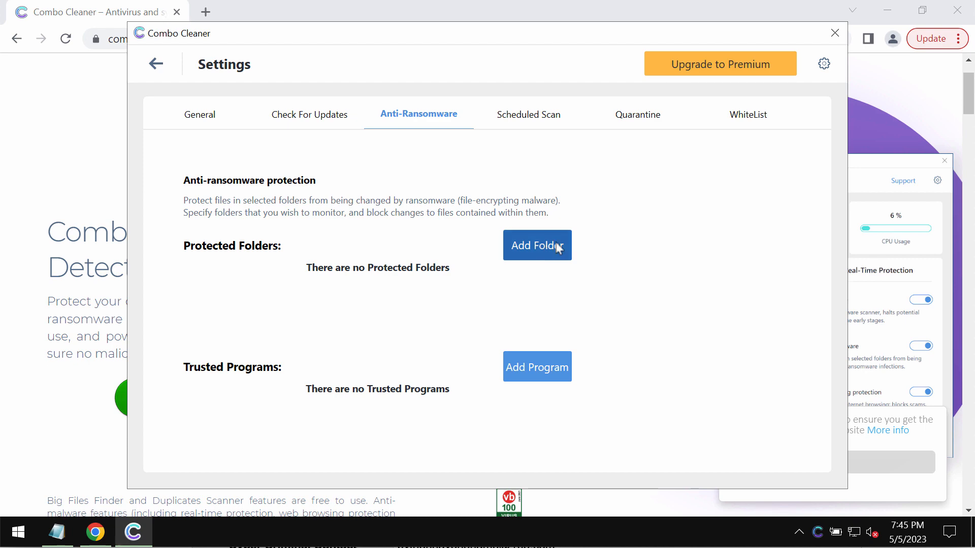
click(537, 245)
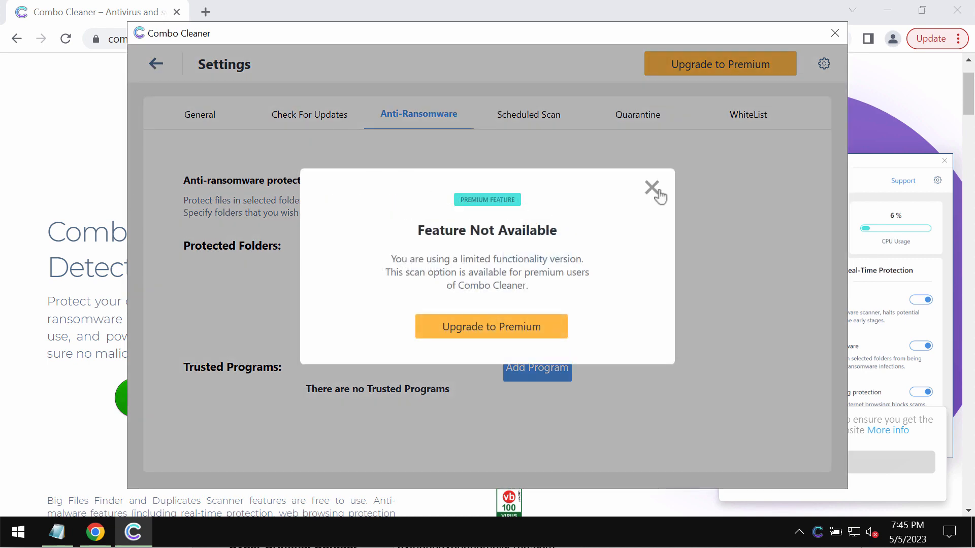
click(652, 187)
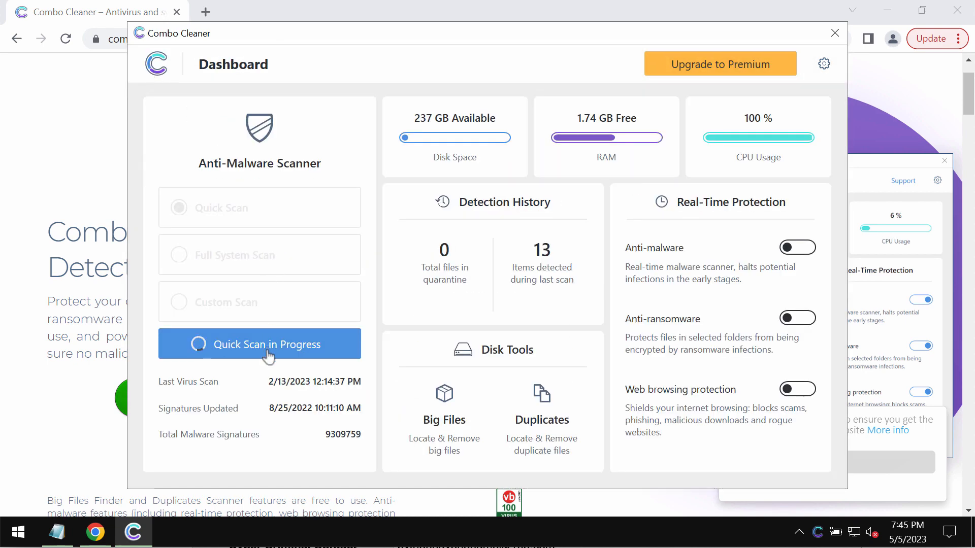
Step: Watch the Quick Scan progress reach about 2.2K items scanned with 1 threat detected
click(259, 345)
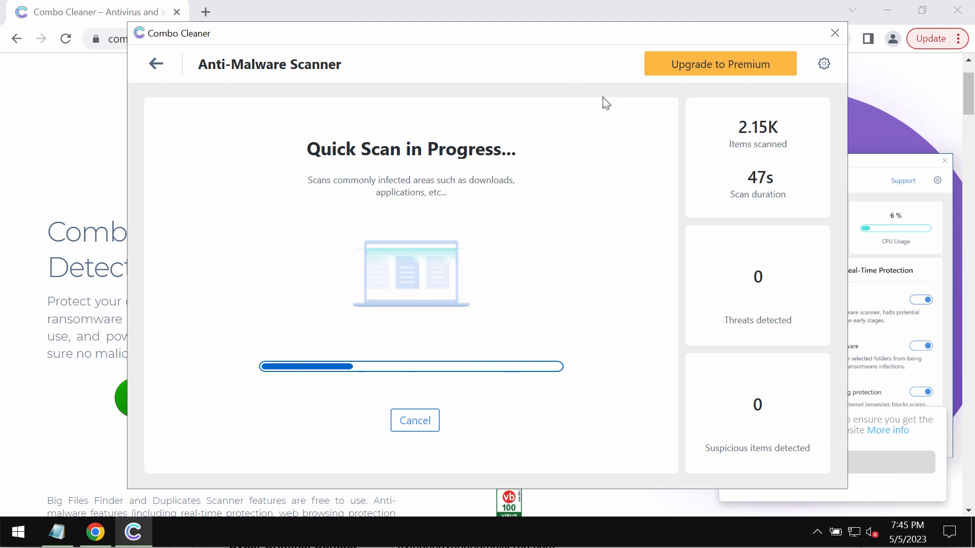
mouse_move(674, 160)
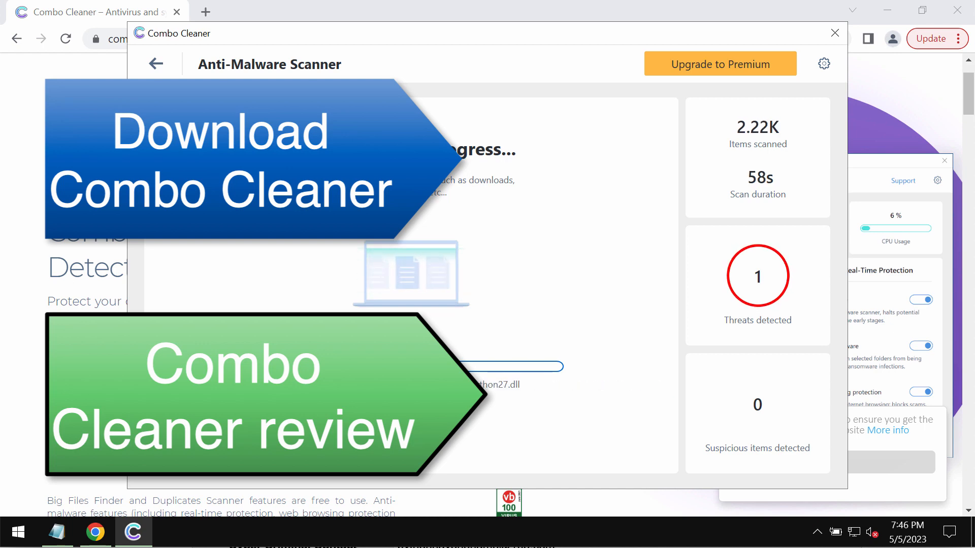
Step: View the Get Combo Cleaner Premium page with its feature list, purchase and trial options
click(718, 63)
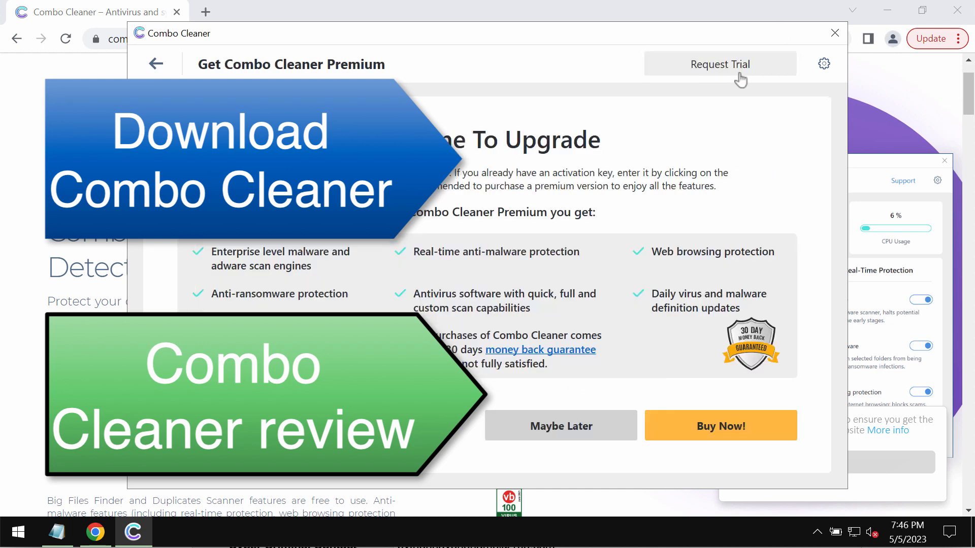
mouse_move(527, 296)
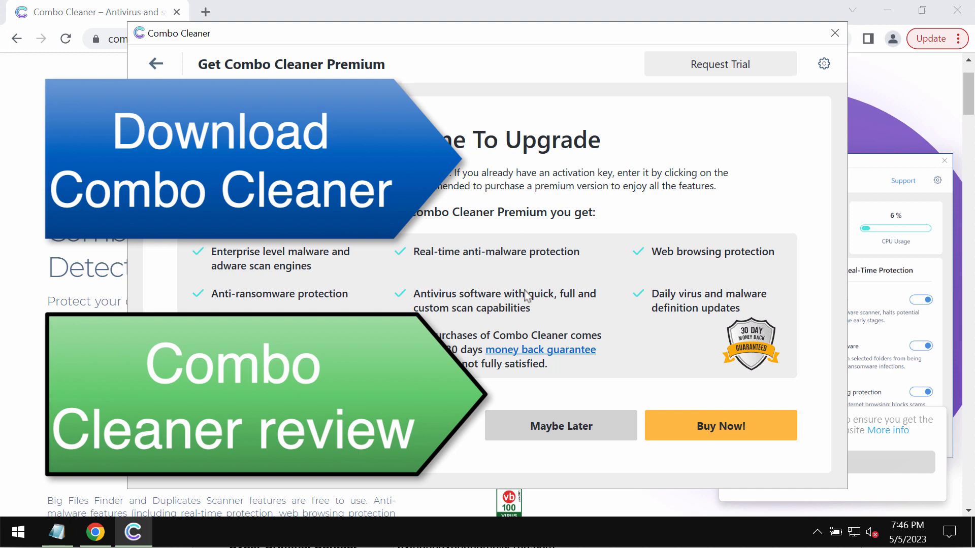
mouse_move(492, 350)
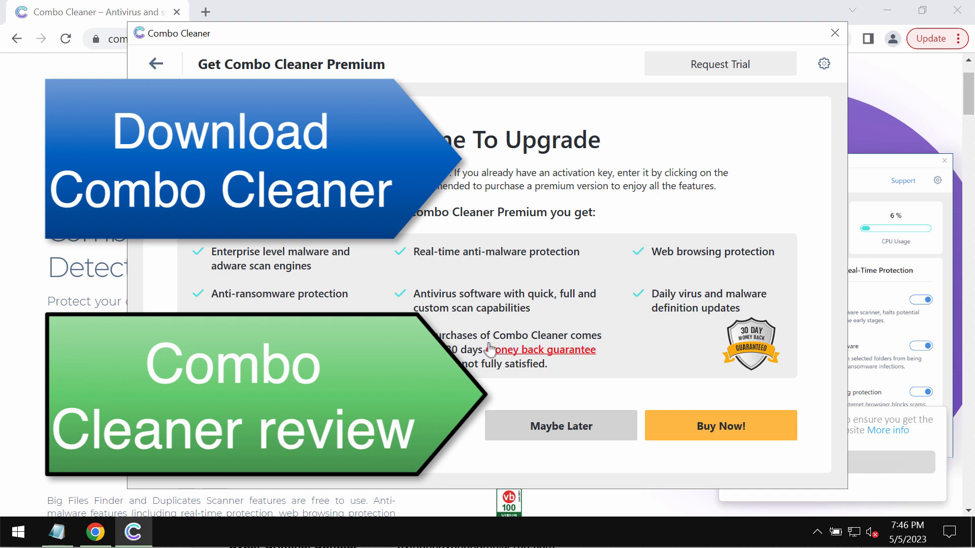